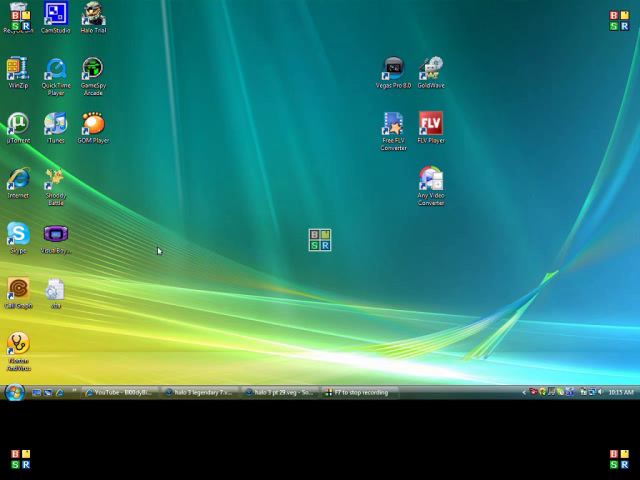
pyautogui.moveTo(122, 245)
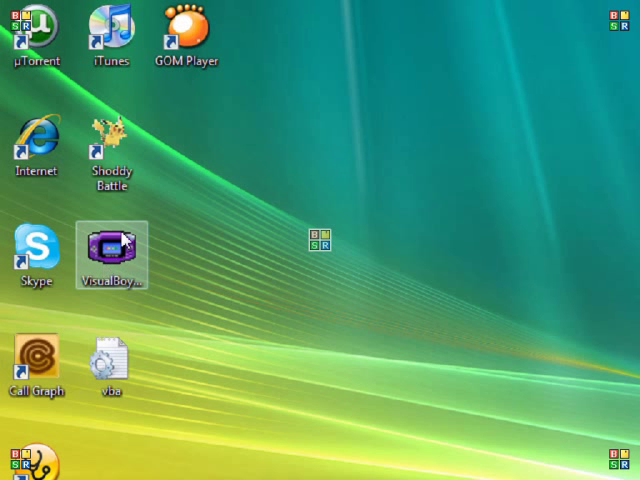
pyautogui.moveTo(127, 250)
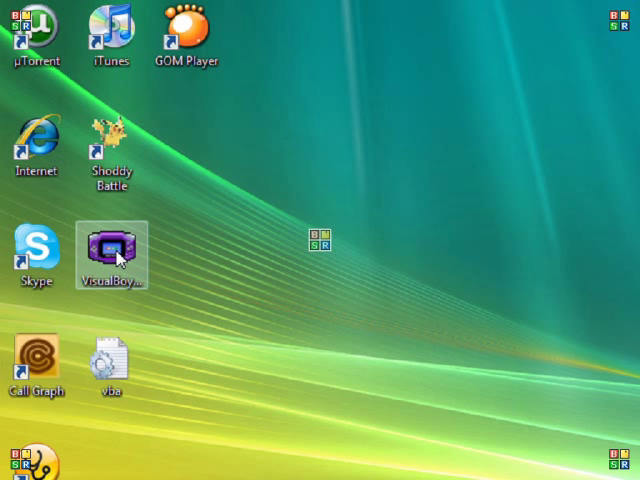
# Step: Launch VisualBoyAdvance and bring up the Select ROM dialog via File > Open
pyautogui.doubleClick(110, 248)
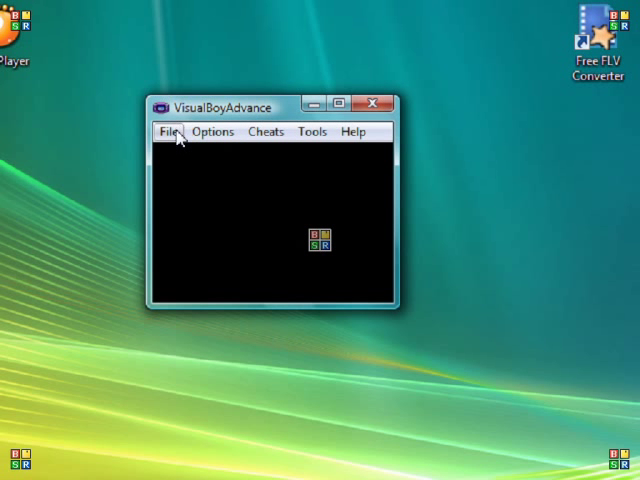
pyautogui.click(168, 131)
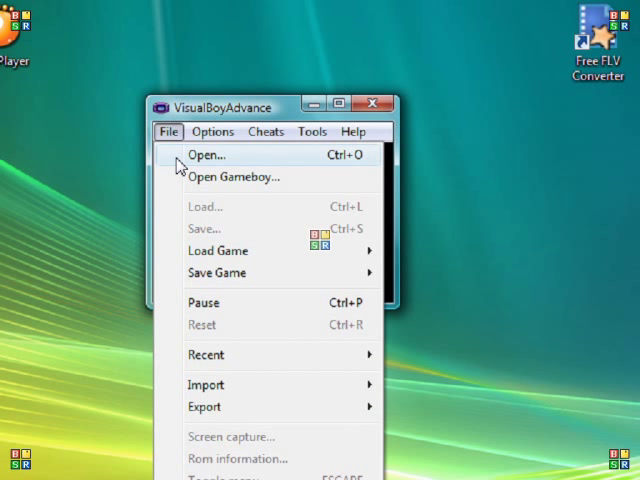
pyautogui.click(206, 155)
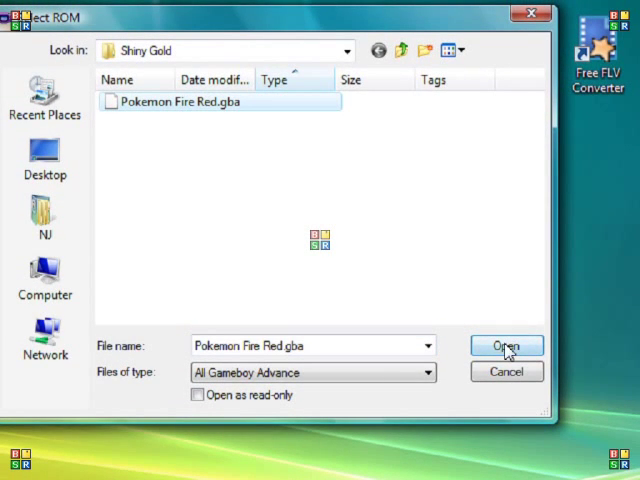
# Step: Load Pokemon Fire Red.gba into the emulator
pyautogui.click(506, 345)
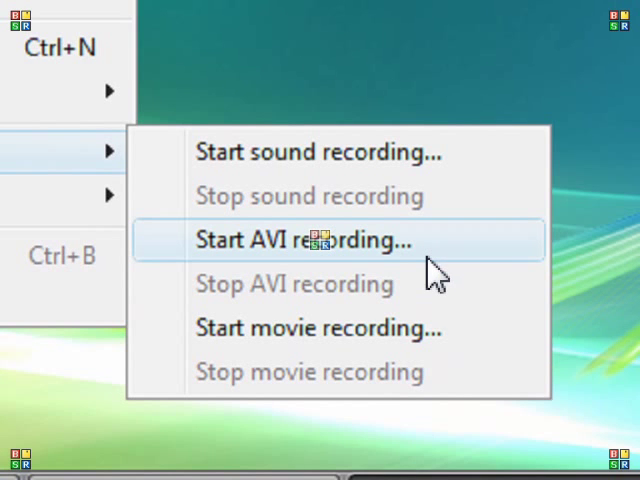
# Step: Start AVI recording of the gameplay, then go back to the desktop
pyautogui.click(301, 240)
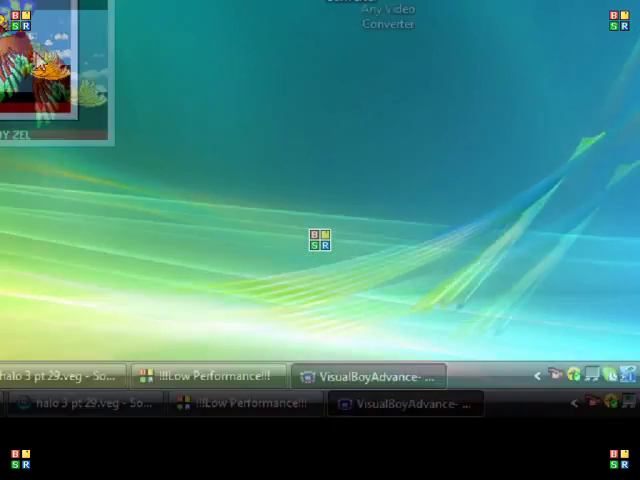
pyautogui.click(372, 375)
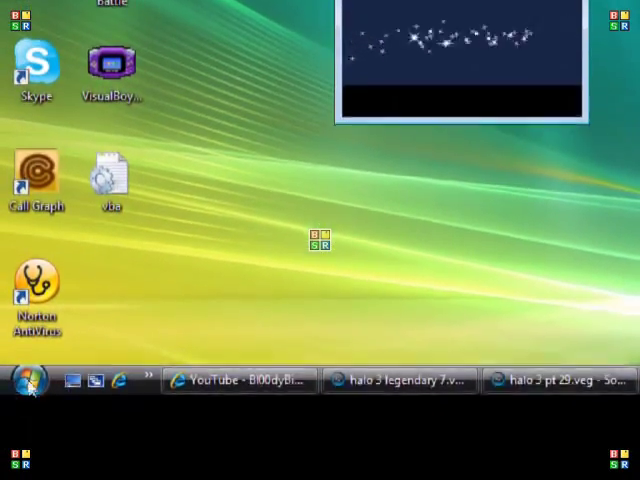
# Step: Launch Sound Recorder from the Start menu alongside the running game
pyautogui.click(27, 381)
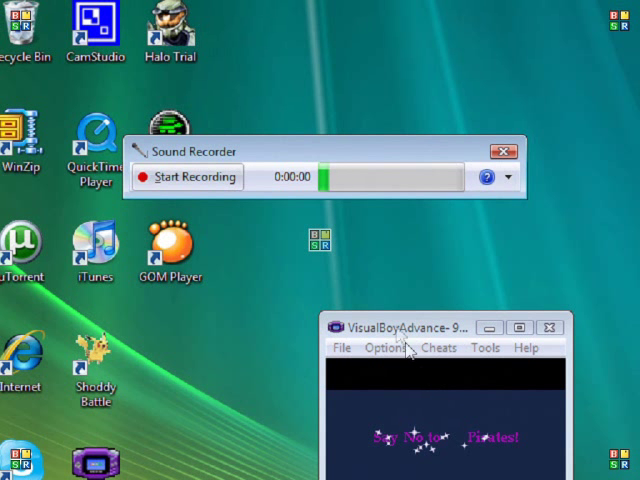
pyautogui.moveTo(322, 263)
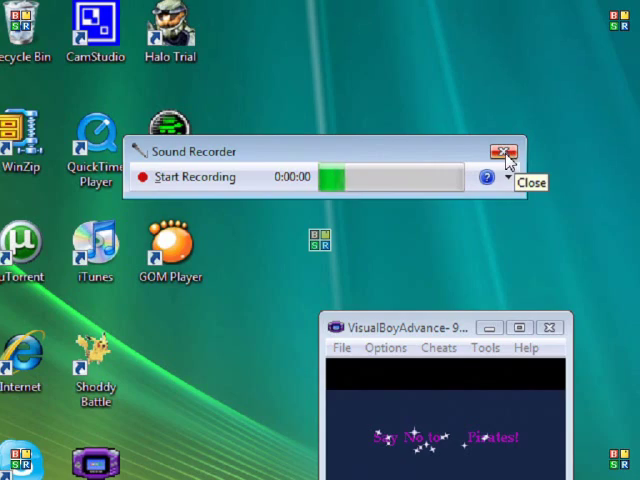
# Step: Close Sound Recorder and bring up the Start menu to launch Movie Maker
pyautogui.click(504, 151)
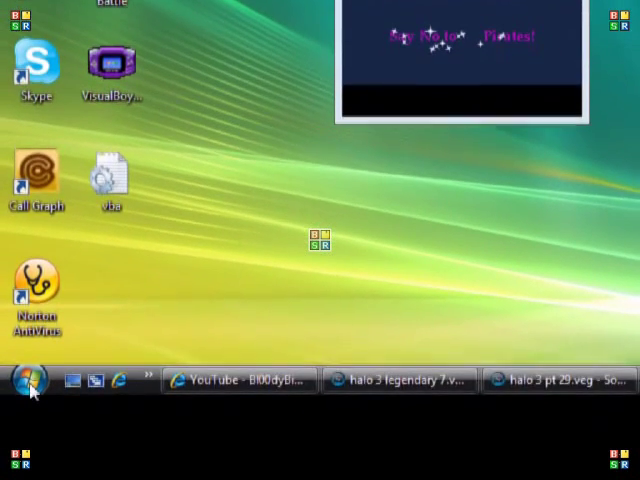
pyautogui.click(28, 378)
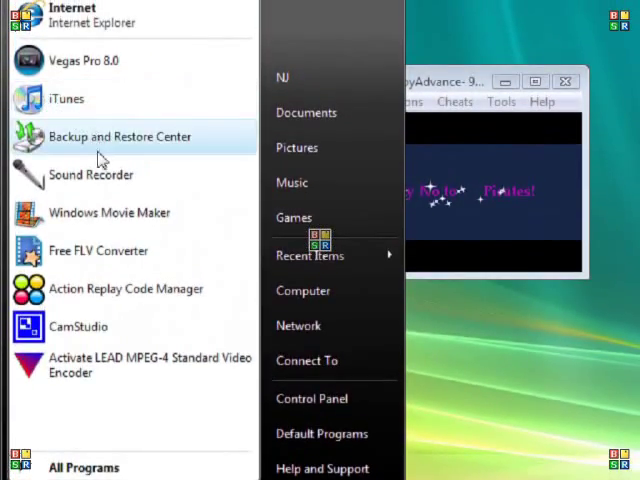
pyautogui.moveTo(103, 218)
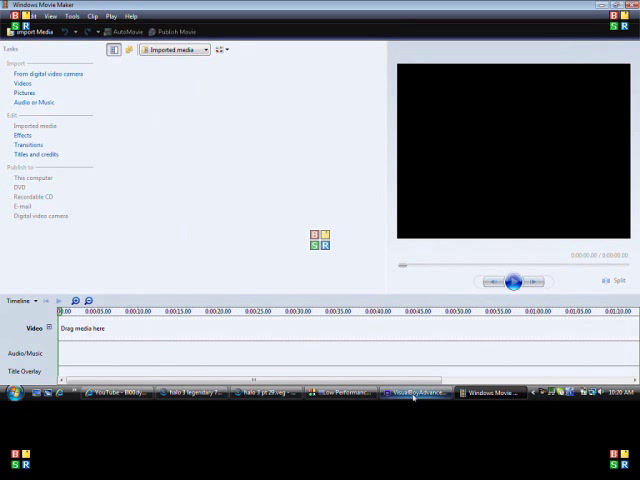
pyautogui.moveTo(400, 394)
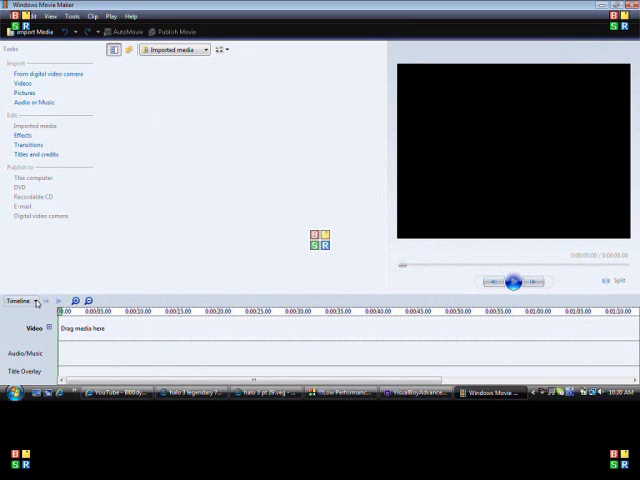
# Step: Choose Narrate Timeline from the Timeline dropdown menu
pyautogui.click(20, 301)
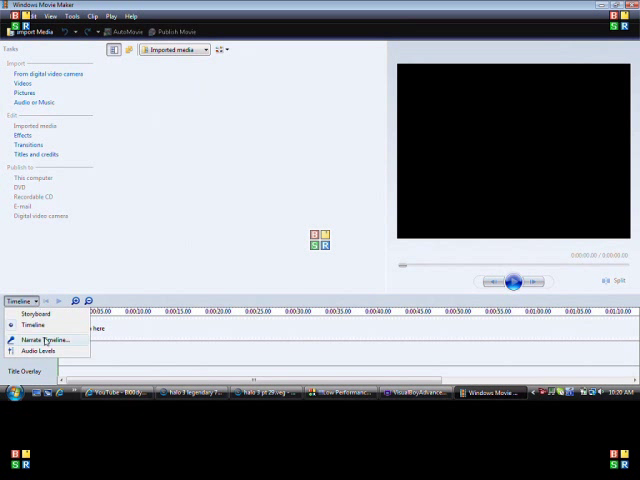
pyautogui.click(32, 324)
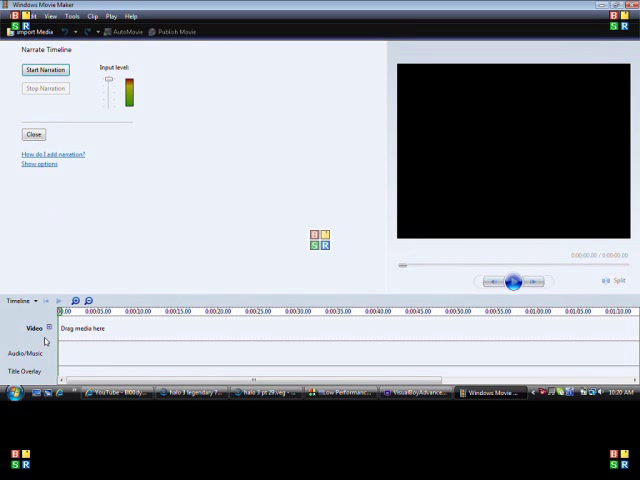
pyautogui.moveTo(47, 113)
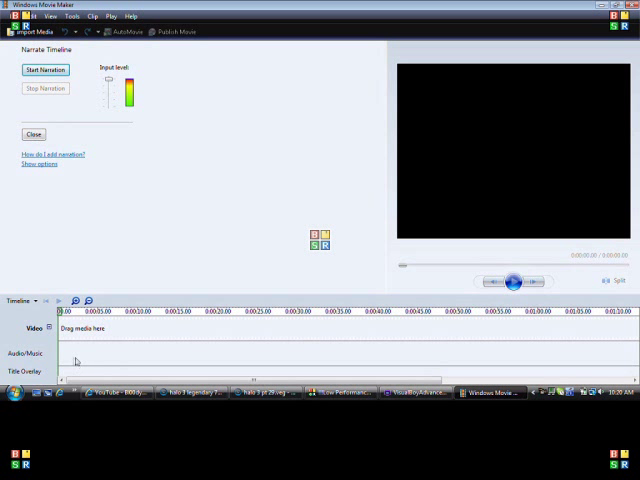
pyautogui.click(30, 301)
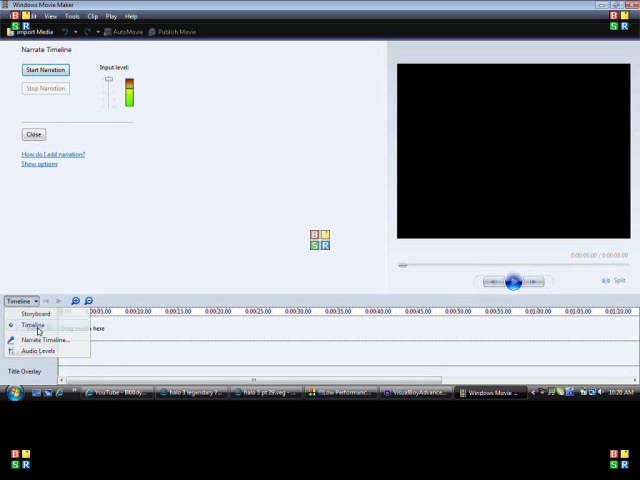
pyautogui.click(35, 325)
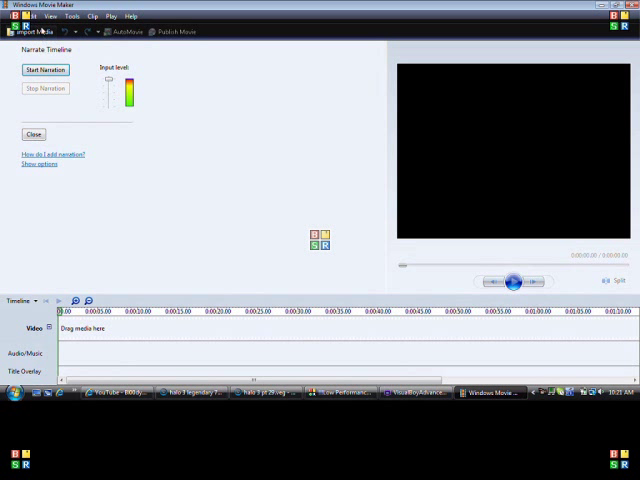
pyautogui.moveTo(95, 345)
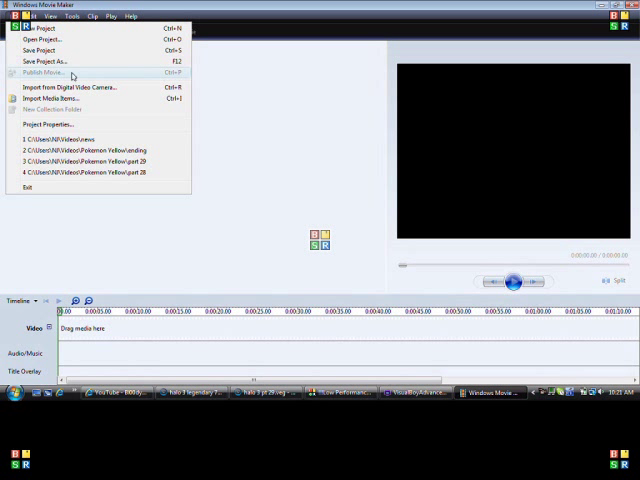
pyautogui.moveTo(211, 163)
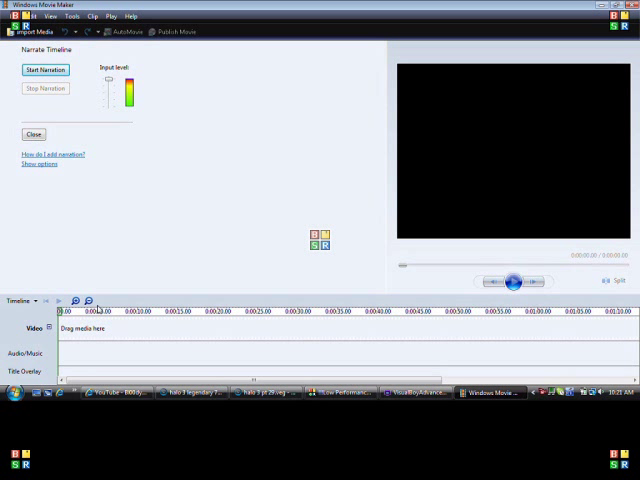
# Step: Move the playhead to roughly 0:00:05 on the timeline ruler
pyautogui.click(100, 315)
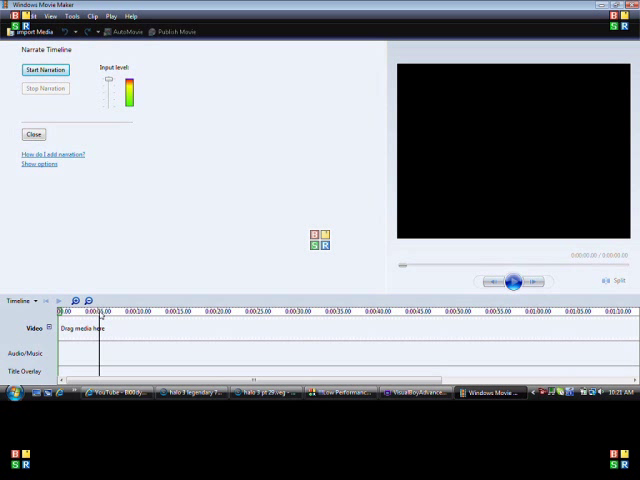